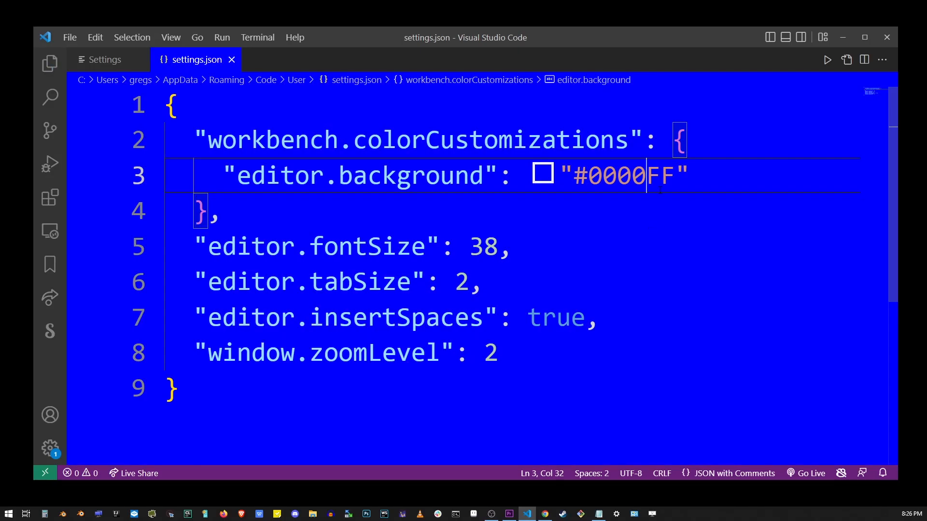
Change editor.background from FF00FF to 000000 and close the settings file.
text(FF00FF)
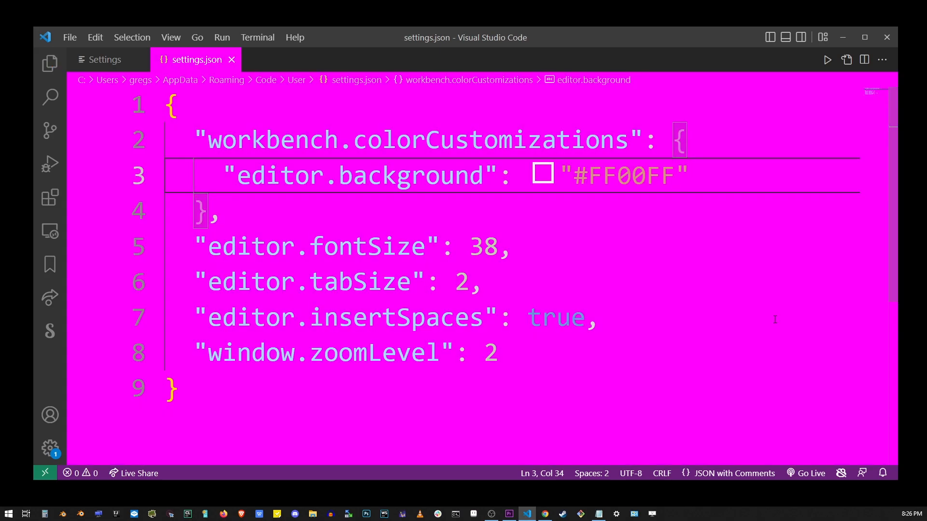
text(000000)
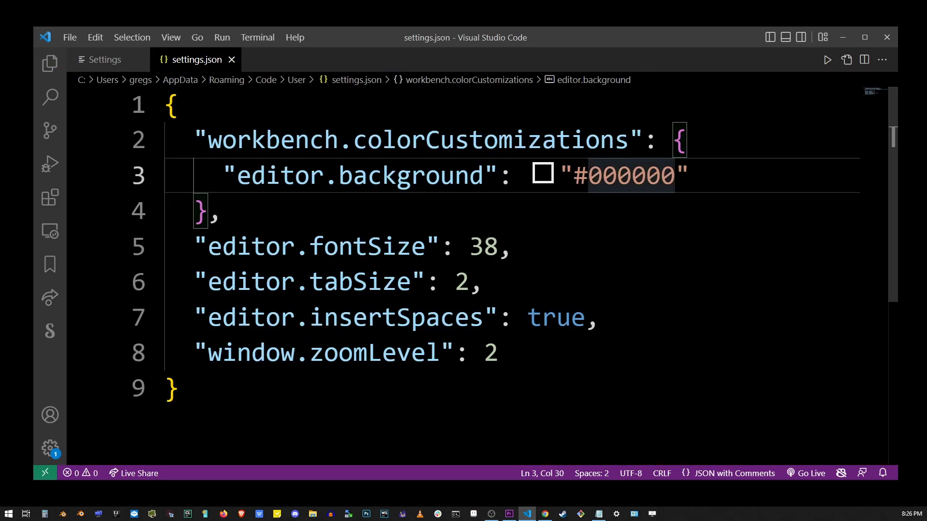
click(231, 59)
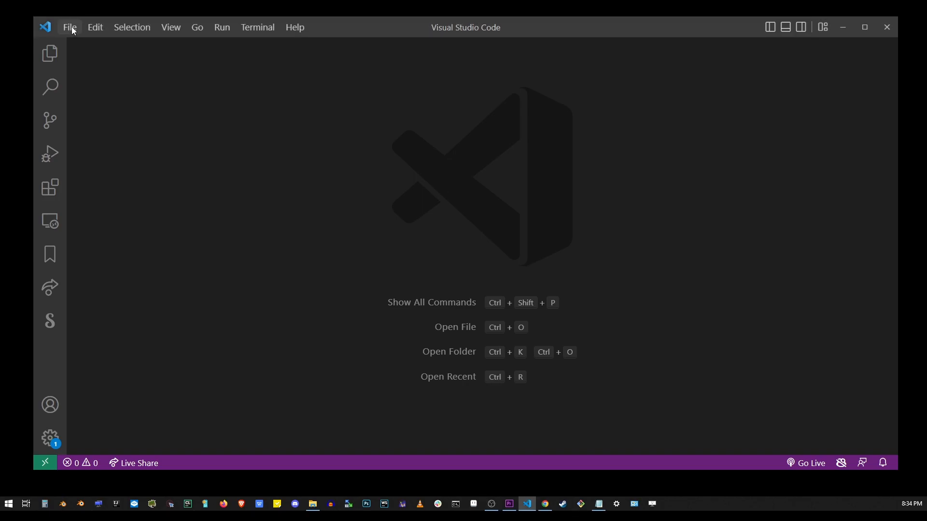
Open Settings from File > Preferences and switch to the raw settings.json view.
click(69, 27)
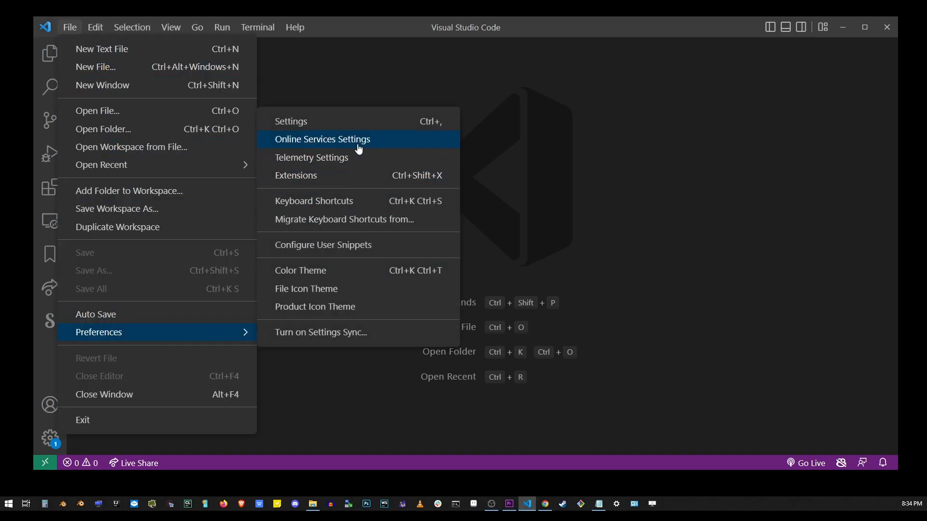
click(290, 121)
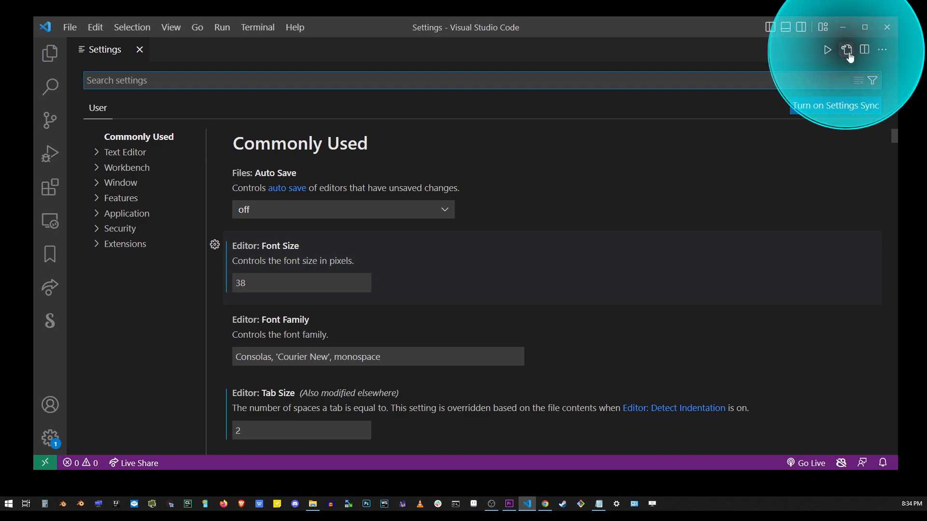
click(846, 49)
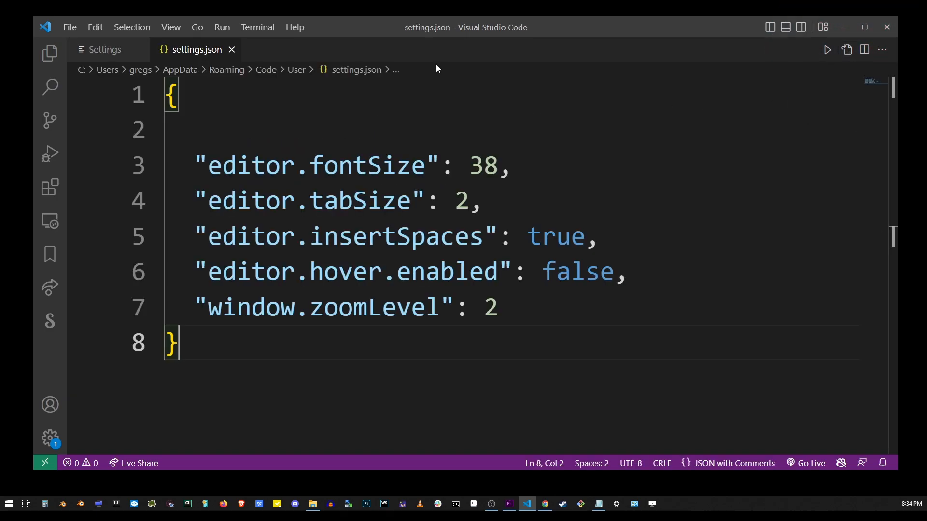
Insert an empty "workbench.colorCustomizations": { } block after the opening brace.
click(482, 201)
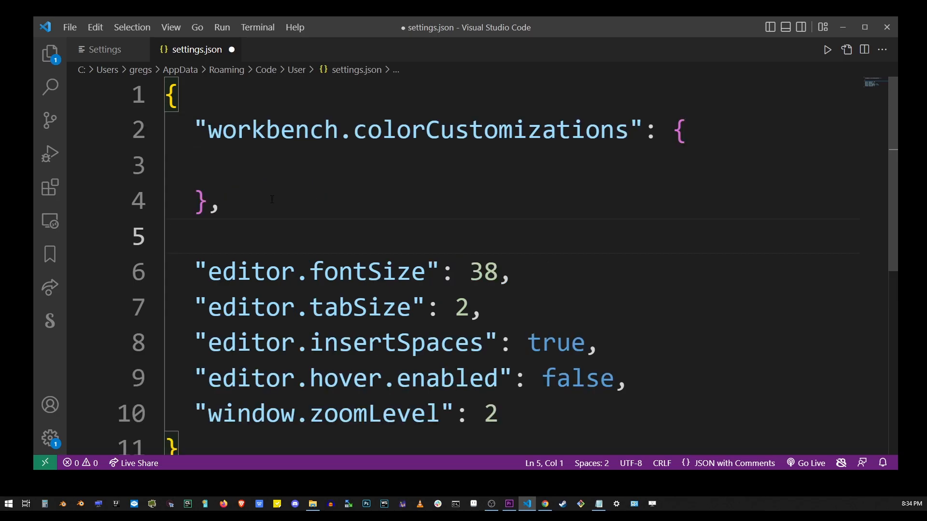
double_click(414, 130)
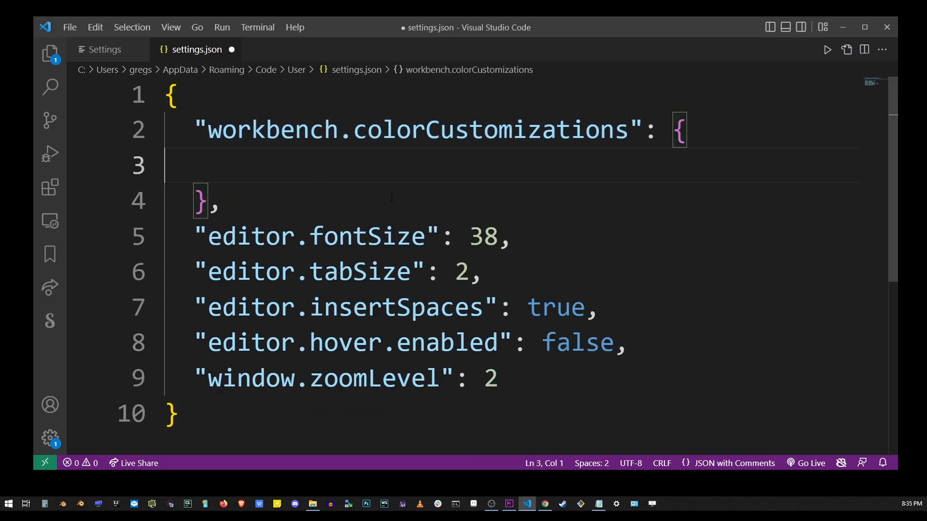
Add "editor.background": "#0000FF" inside colorCustomizations and save settings.json.
text("editor.")
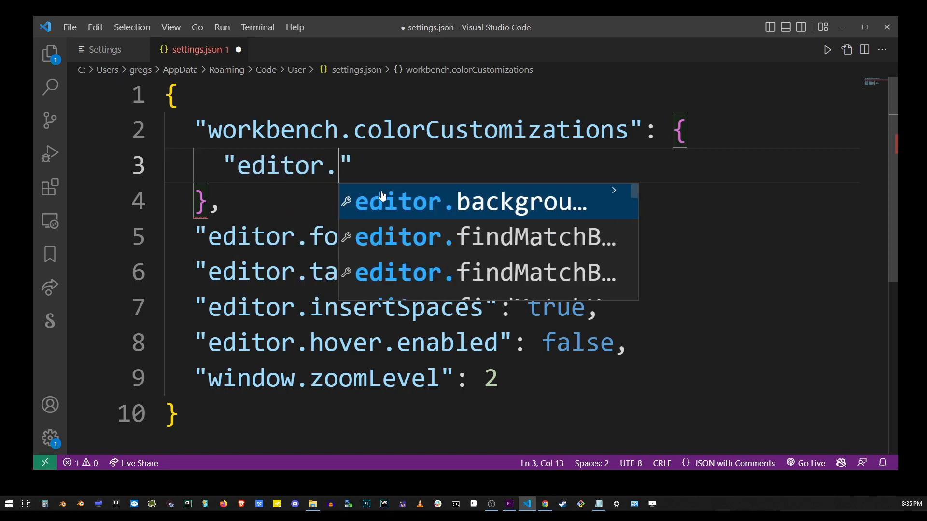
text(background)
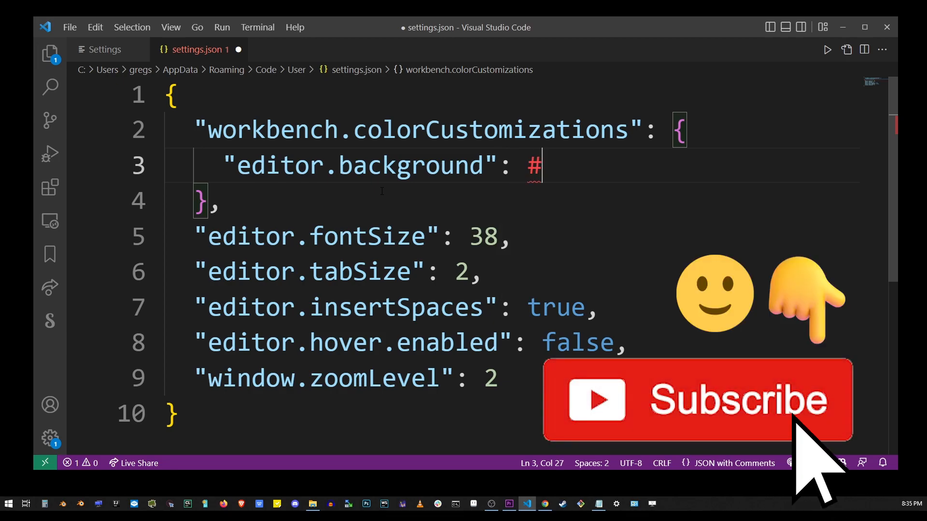
text(0000FF")
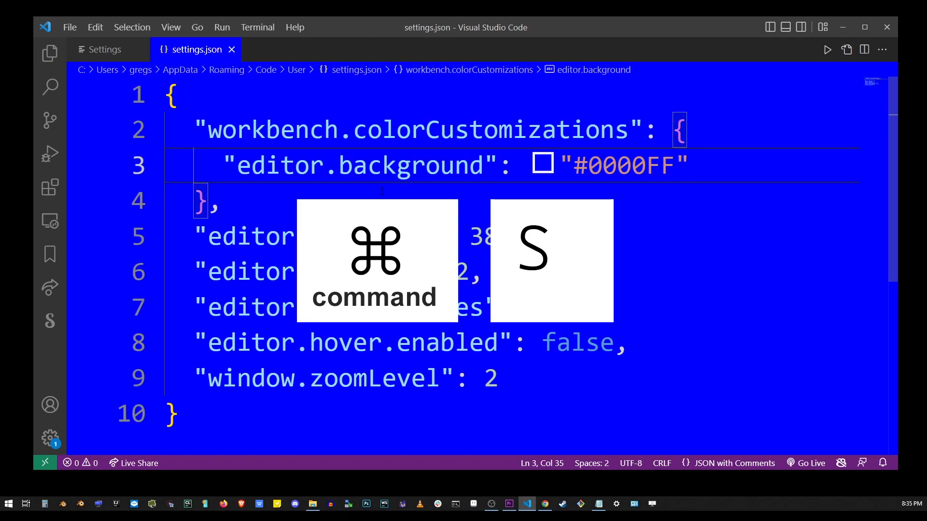
key(cmd+s)
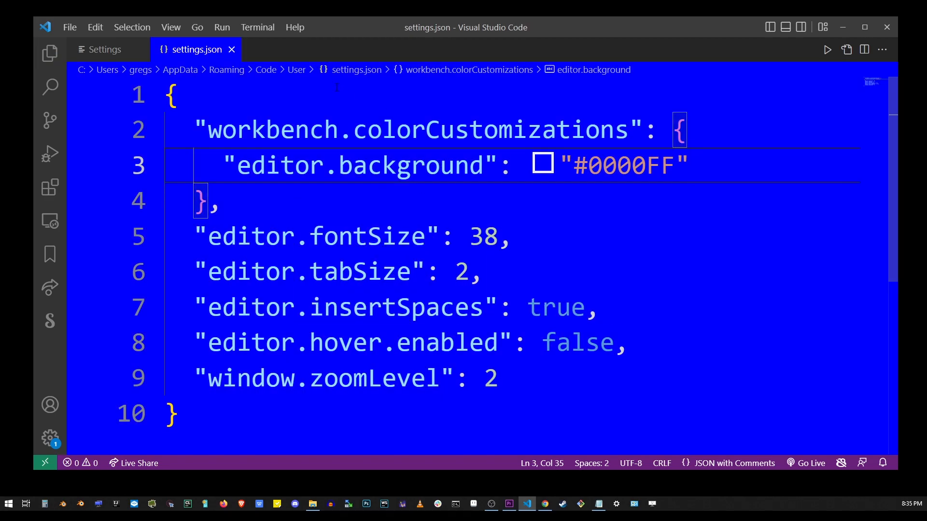
Change editor.background to #222222 and add editor.selectionBackground set to #007700.
double_click(630, 166)
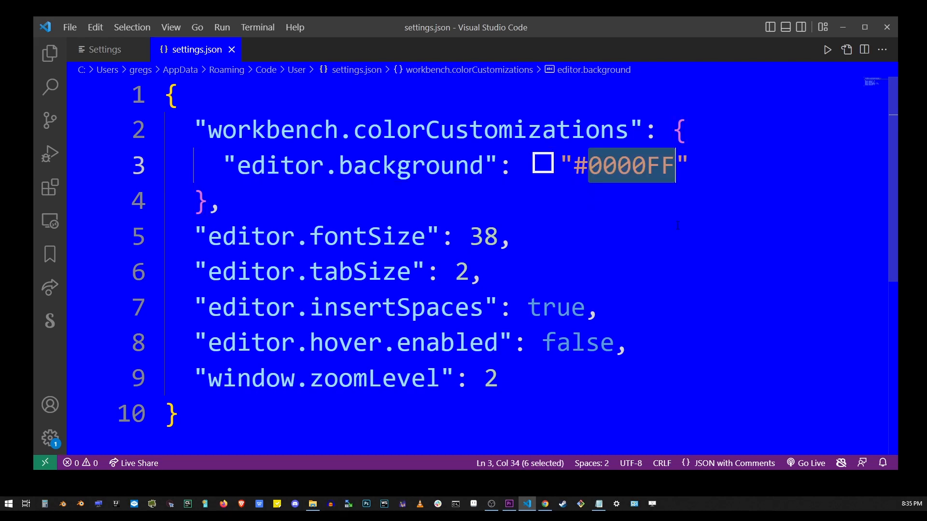
text(222222)
text("editor.)
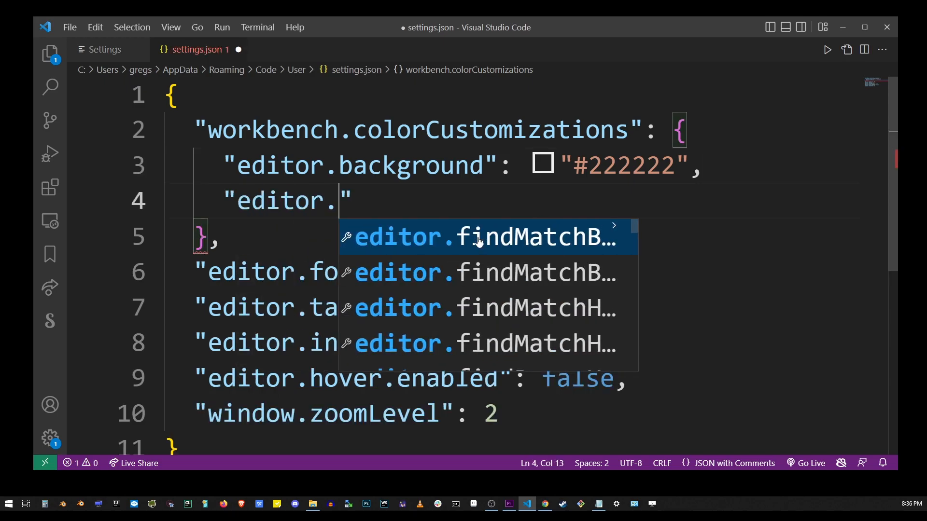
text(selectionBackground)
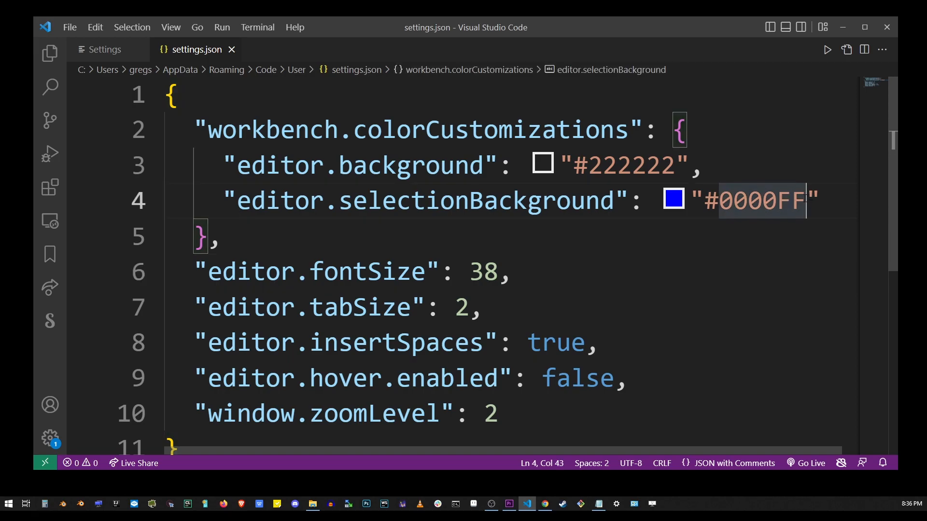
text(007700)
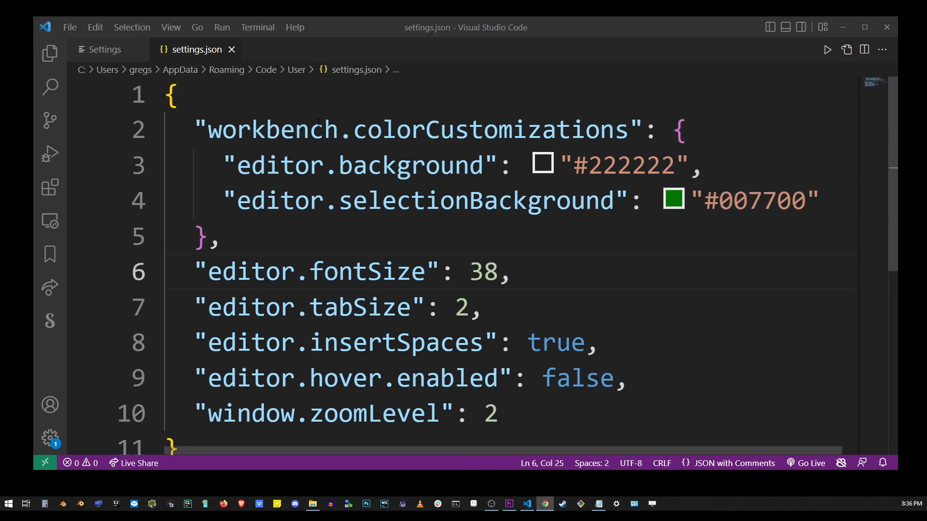
Open the terminal panel and start retyping editor.background as #FF00.
click(256, 27)
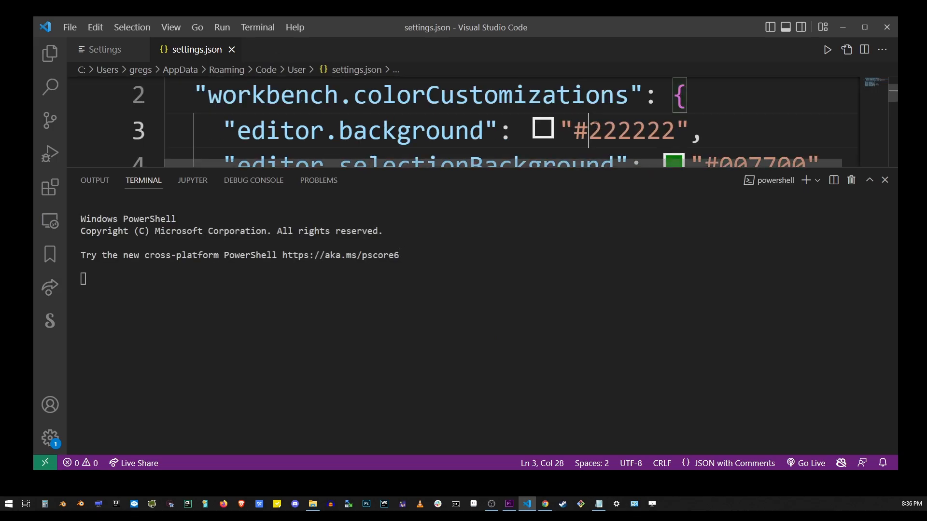
text(#FF)
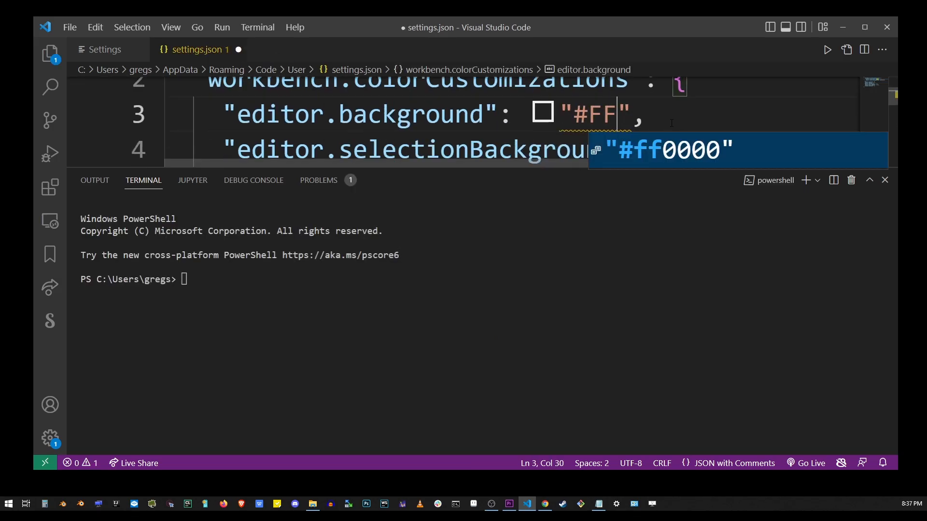
text(00)
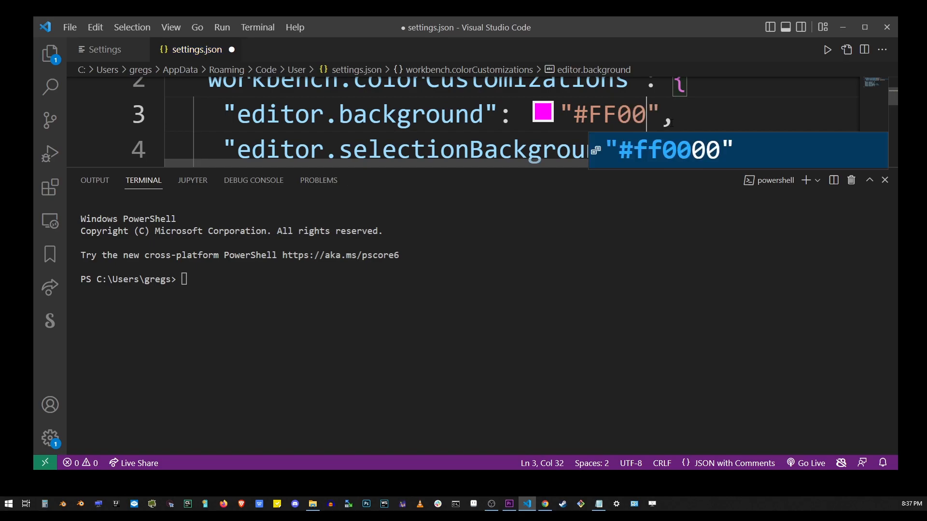